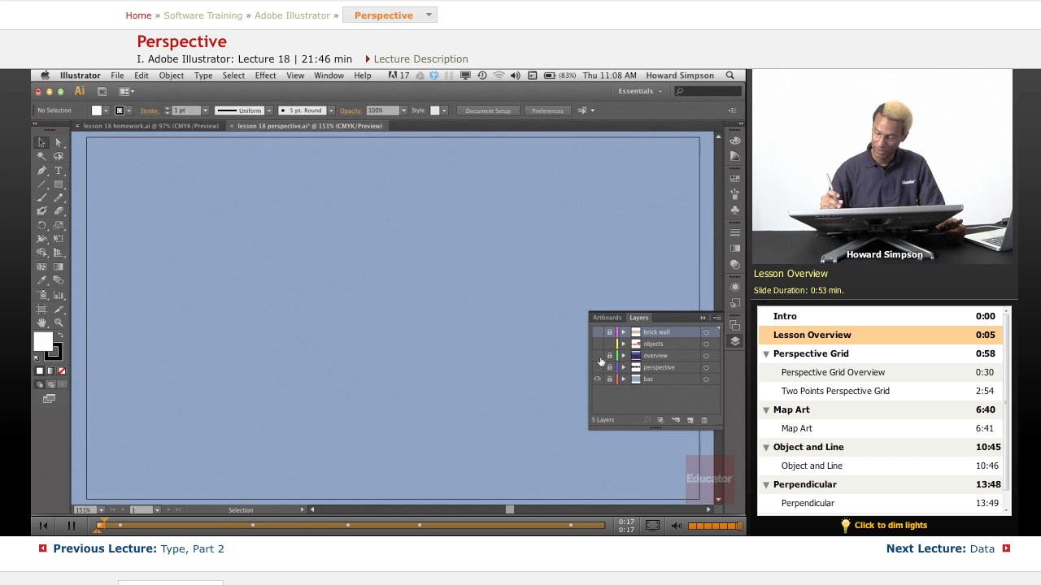
Step: Turn on the overview and objects layers to show the checklist text and shapes
{"action": "left_click", "coordinate": [596, 356]}
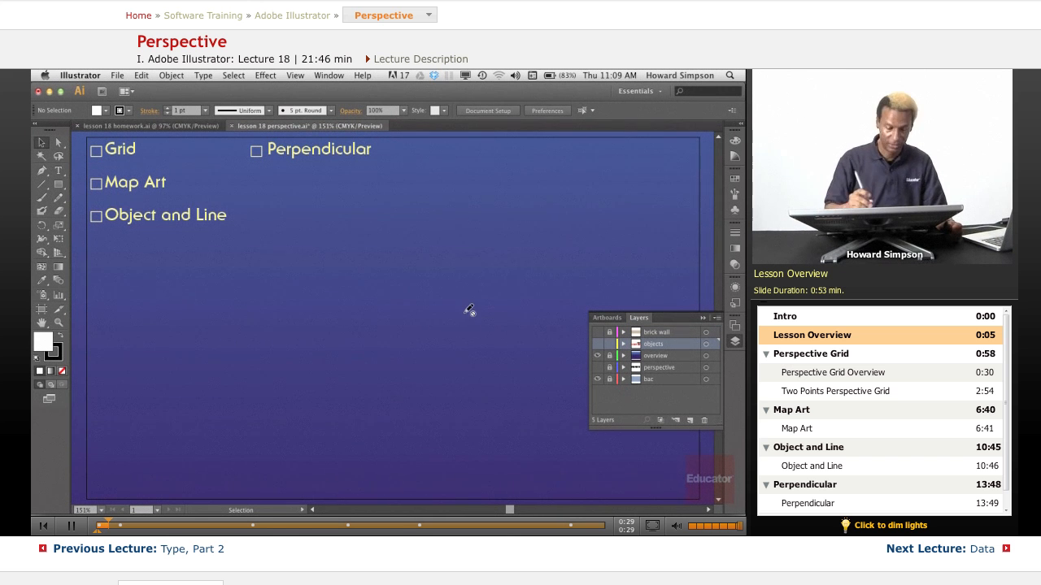
{"action": "left_click", "coordinate": [596, 344]}
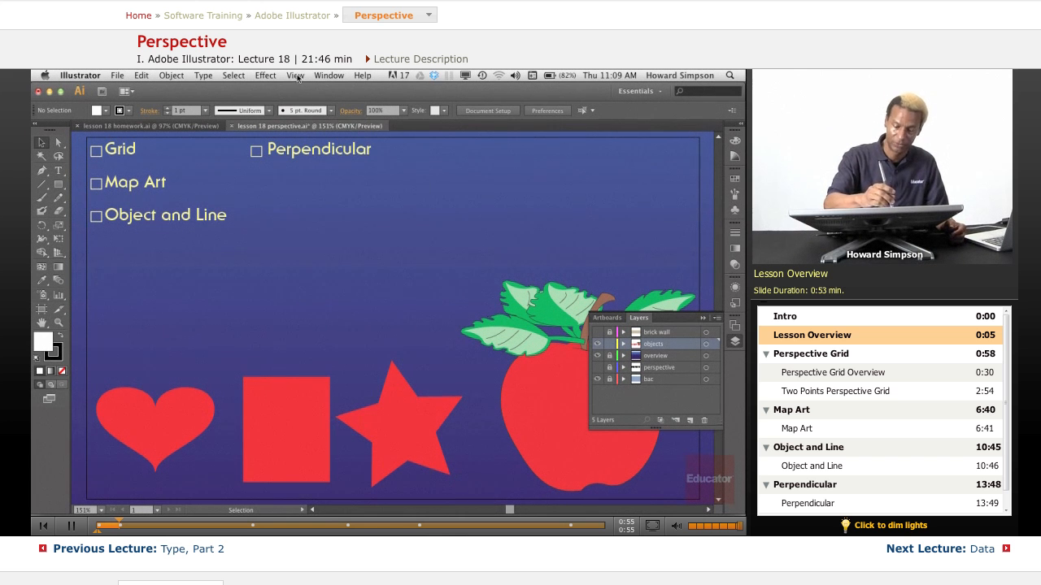
Step: Show the two-point perspective grid, then browse its options up to Define Grid
{"action": "left_click", "coordinate": [295, 75]}
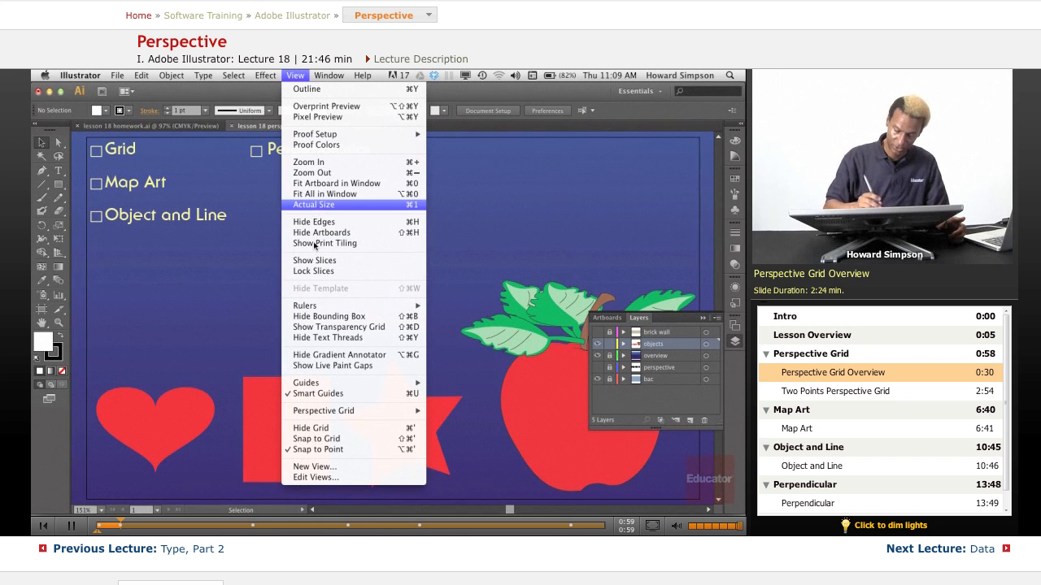
{"action": "mouse_move", "coordinate": [323, 411]}
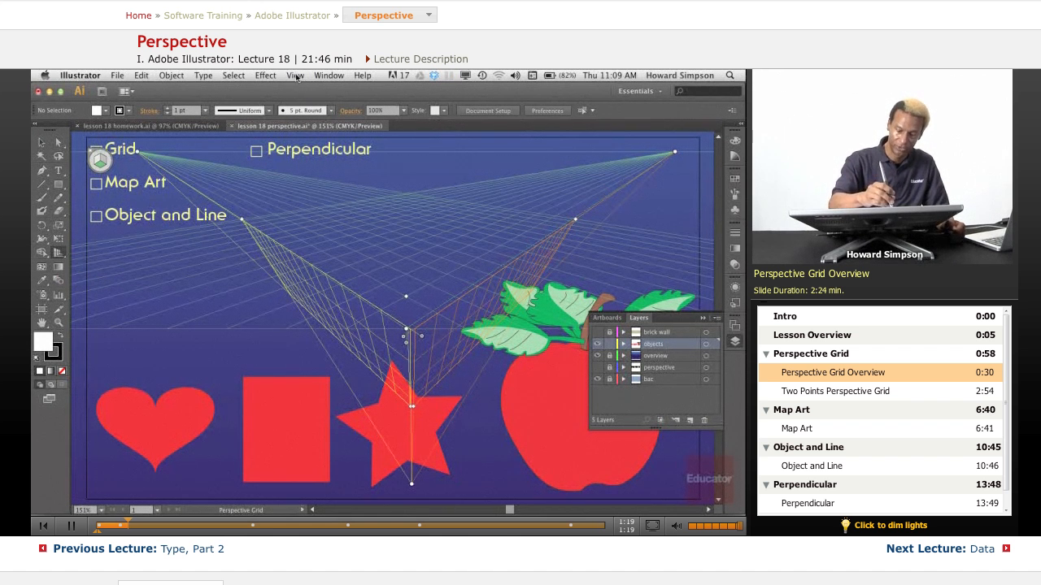
{"action": "left_click", "coordinate": [295, 75]}
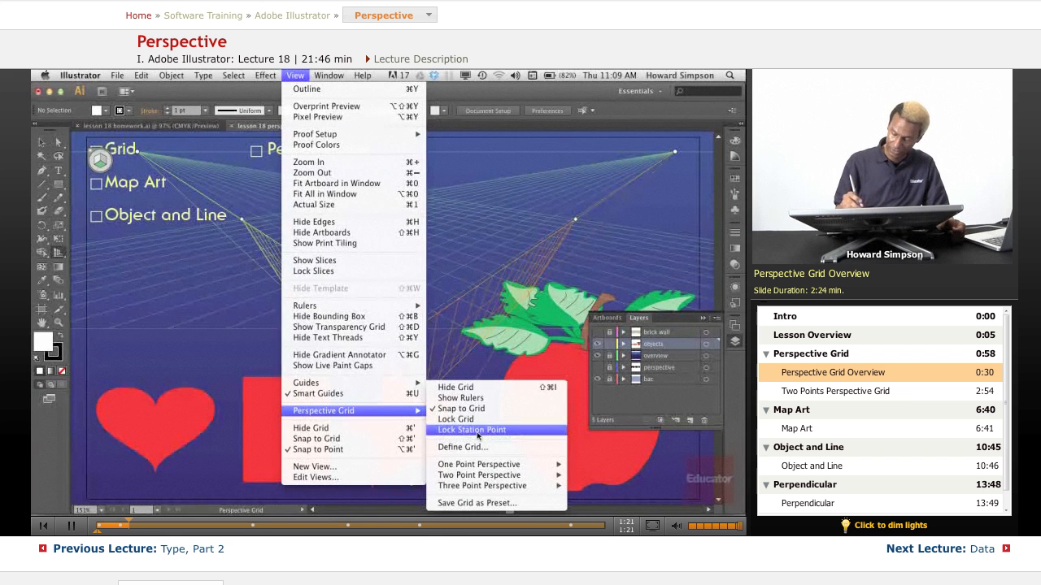
{"action": "mouse_move", "coordinate": [478, 475]}
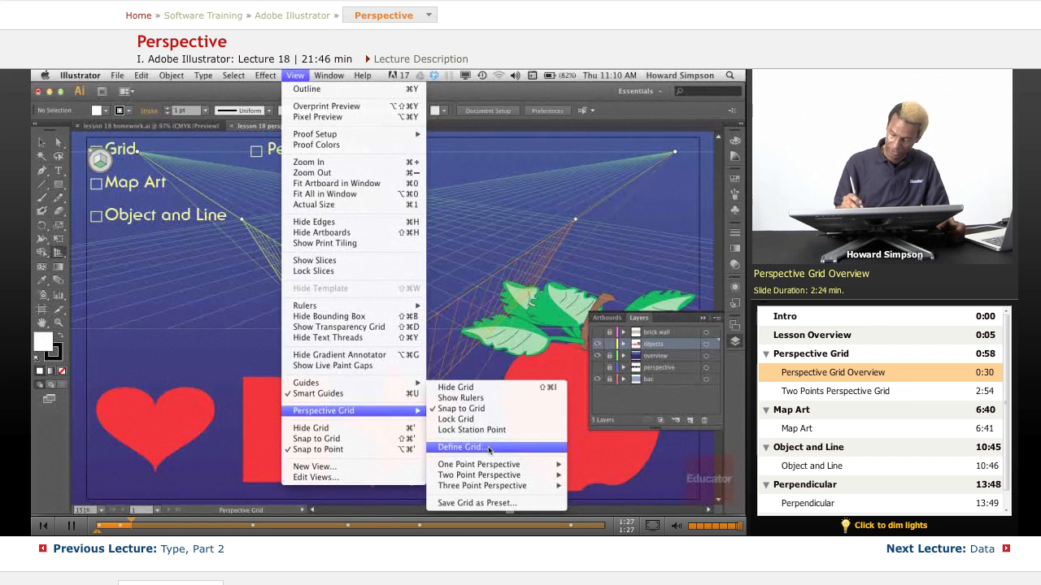
Step: Apply the Demo 1 preset in the Define Perspective Grid dialog
{"action": "left_click", "coordinate": [460, 448]}
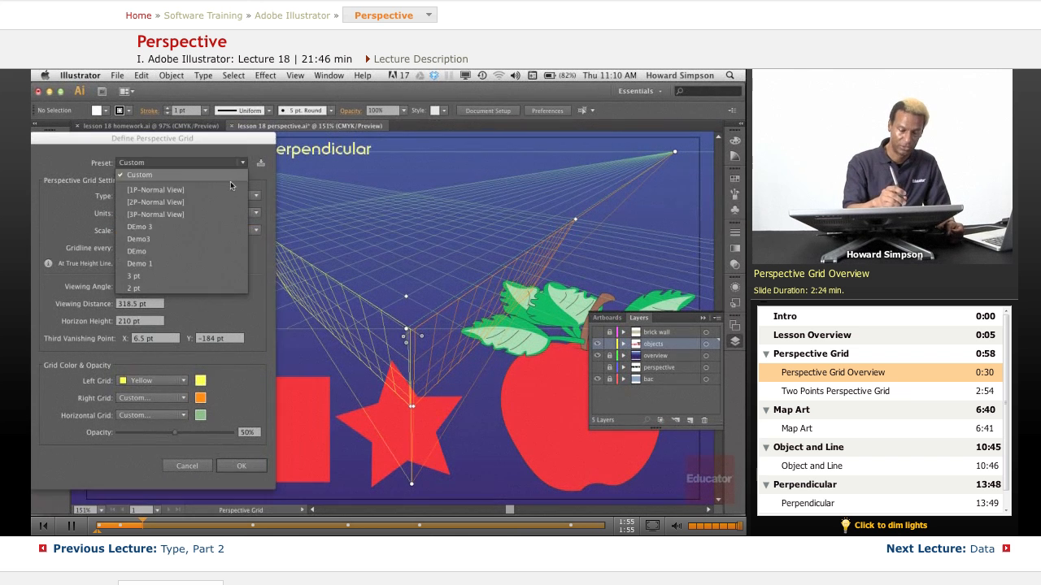
{"action": "mouse_move", "coordinate": [194, 263]}
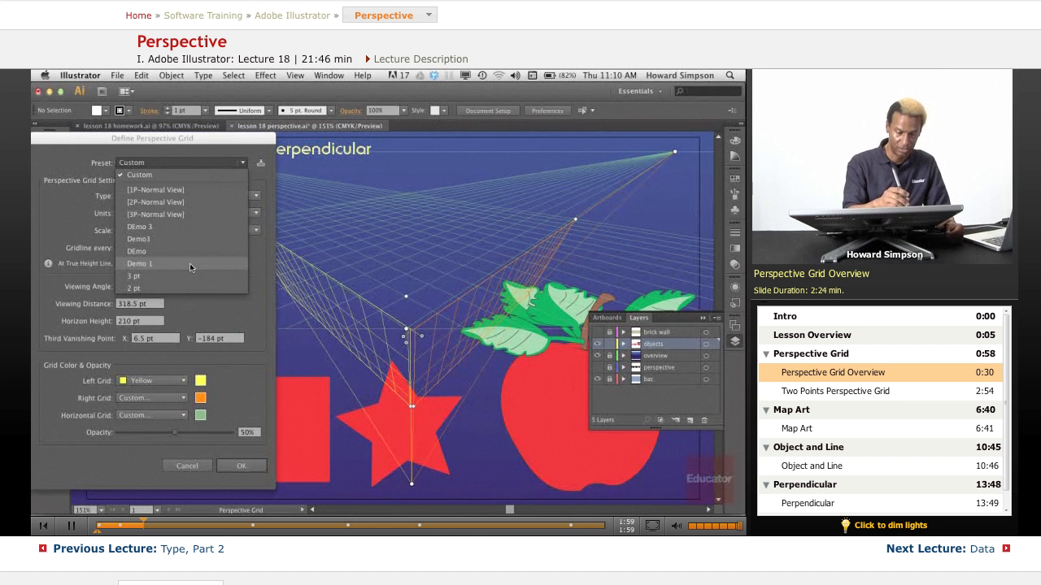
{"action": "left_click", "coordinate": [140, 264]}
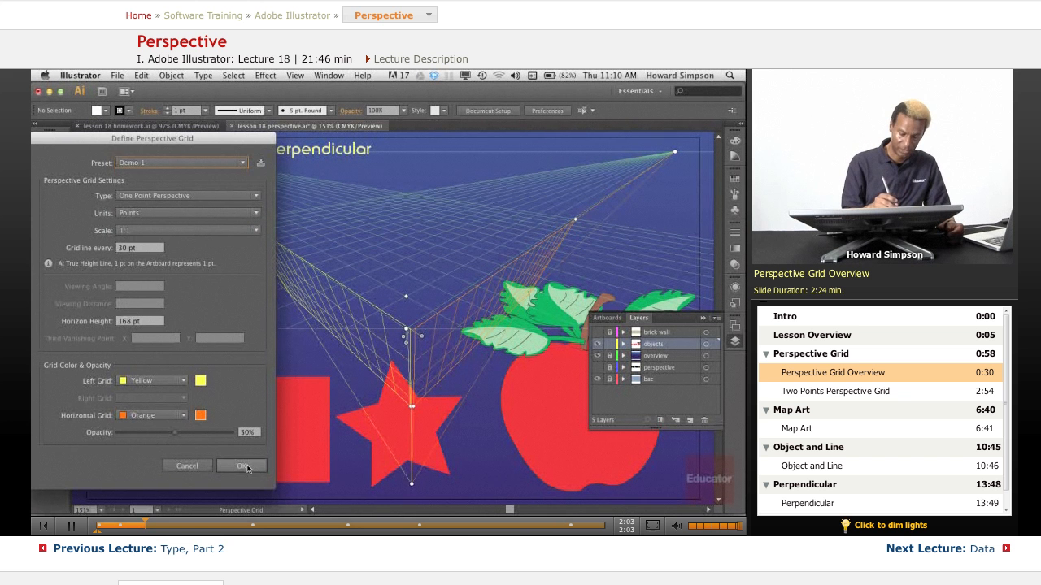
{"action": "left_click", "coordinate": [241, 466]}
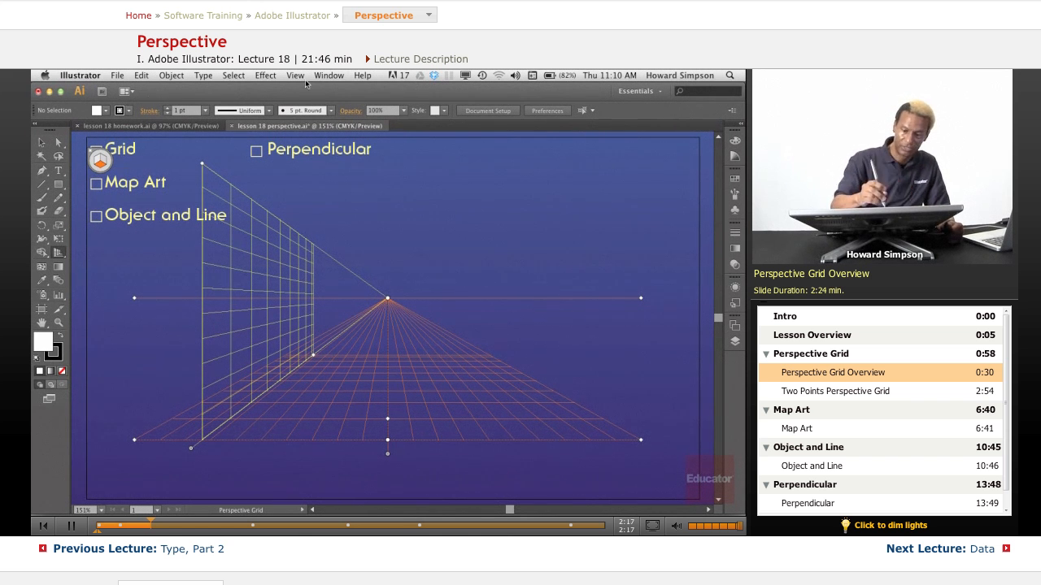
Step: Try the 3 pt perspective grid preset from the Define Grid dialog
{"action": "left_click", "coordinate": [295, 75]}
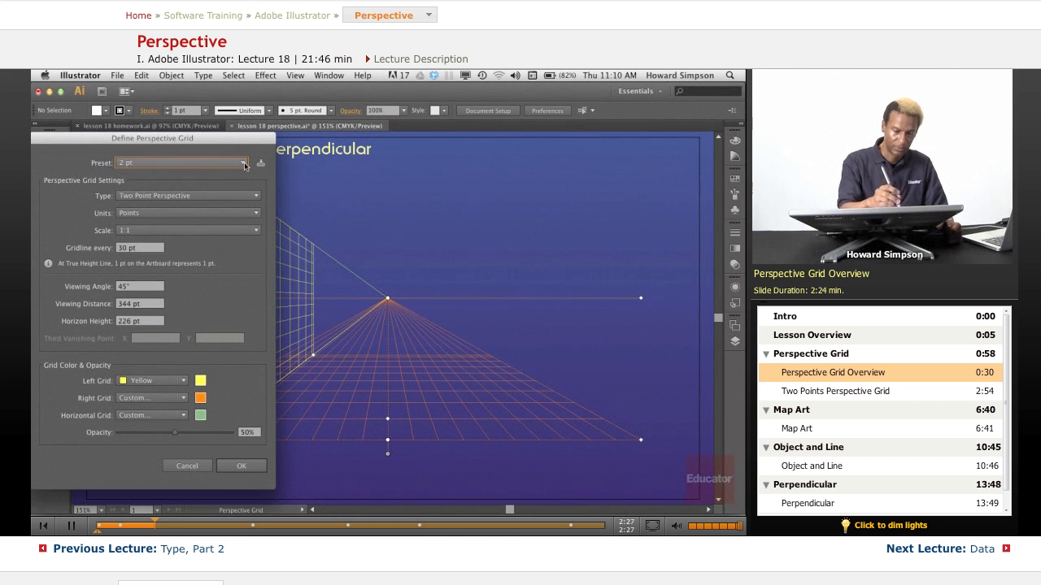
{"action": "left_click", "coordinate": [243, 163]}
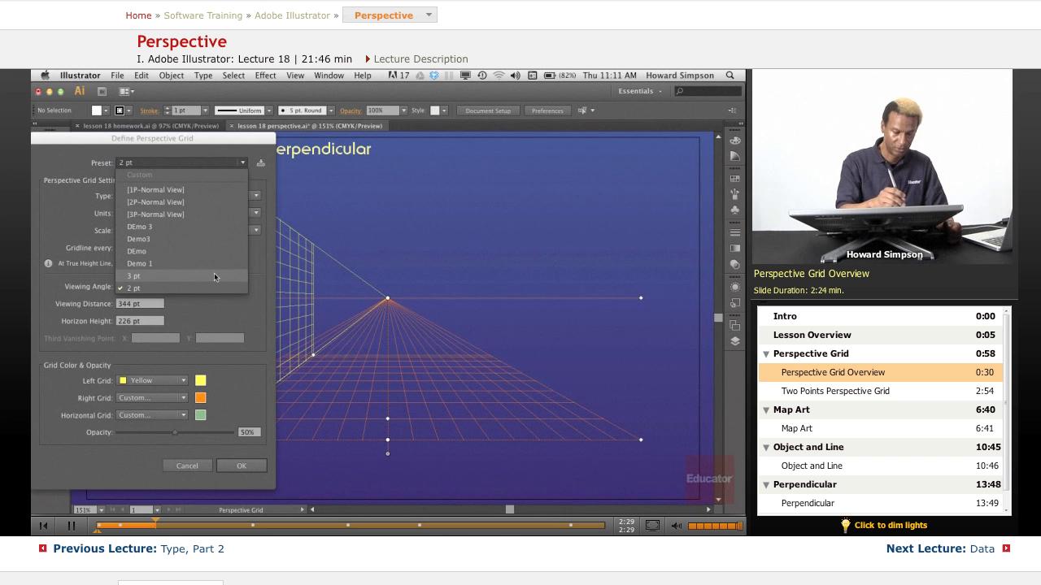
{"action": "left_click", "coordinate": [133, 275]}
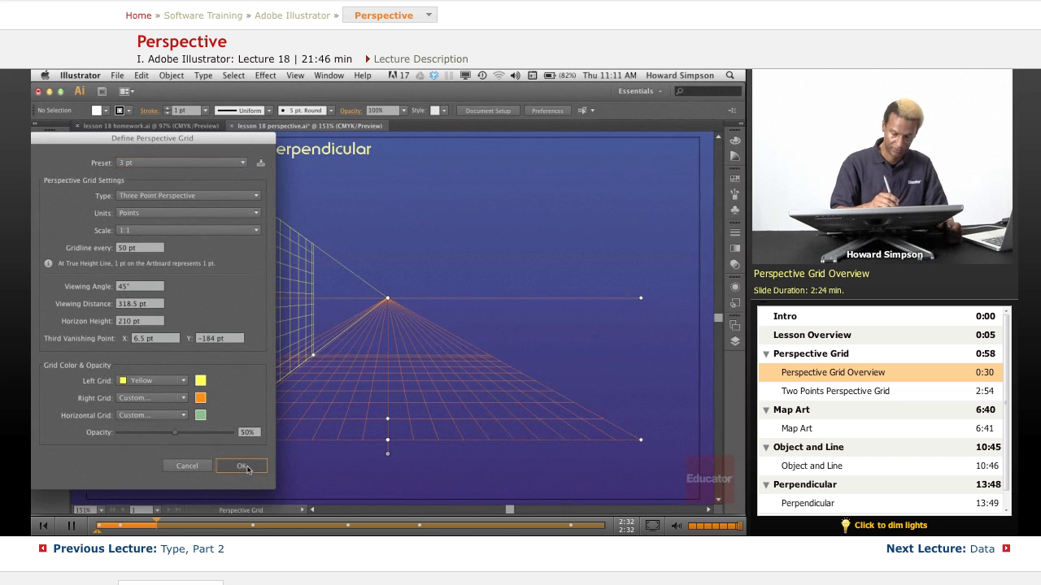
{"action": "left_click", "coordinate": [241, 466]}
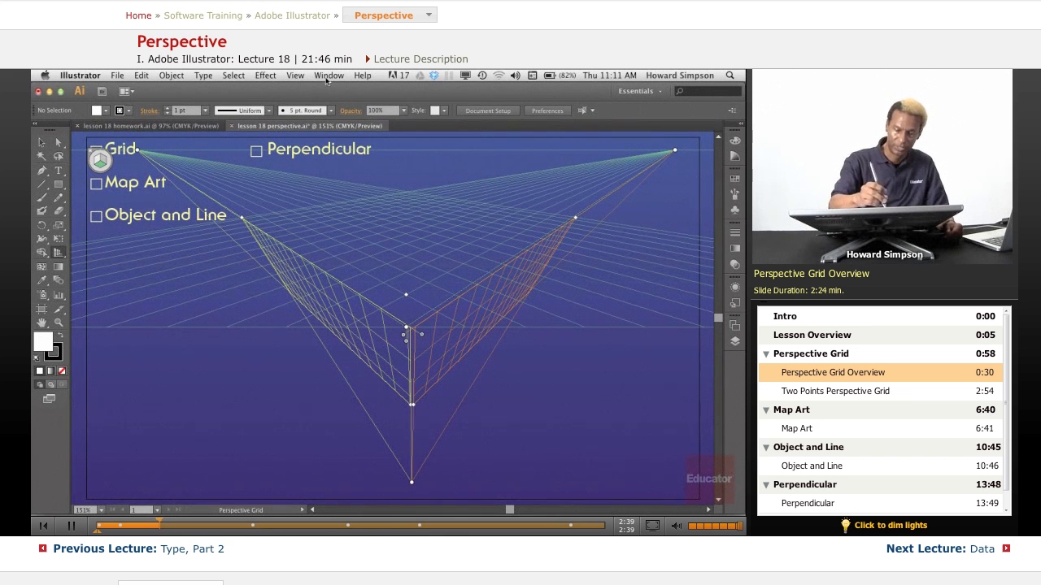
Step: Apply the 2 pt two-point grid preset through Define Grid
{"action": "left_click", "coordinate": [295, 75]}
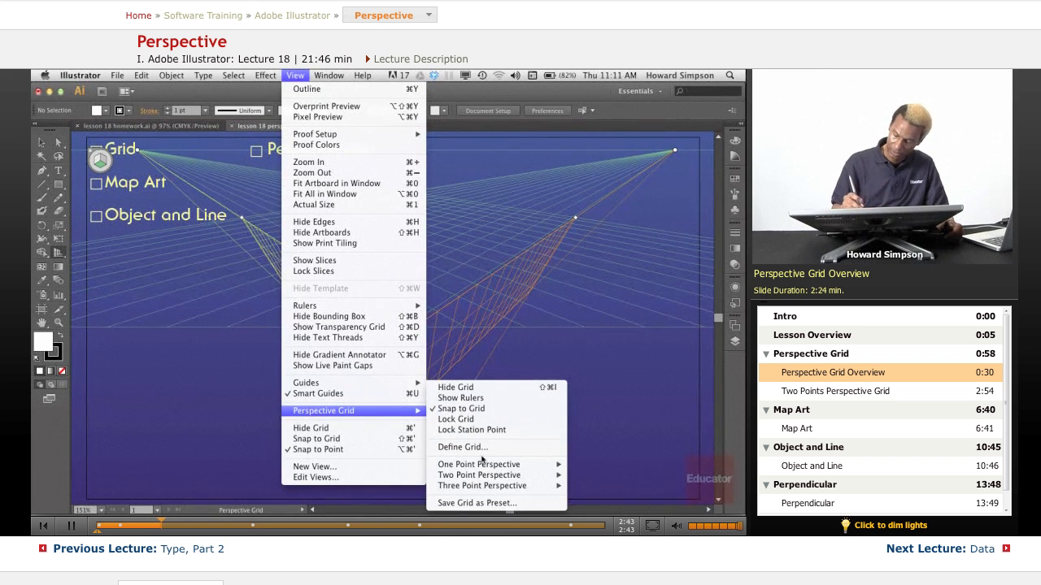
{"action": "mouse_move", "coordinate": [481, 447]}
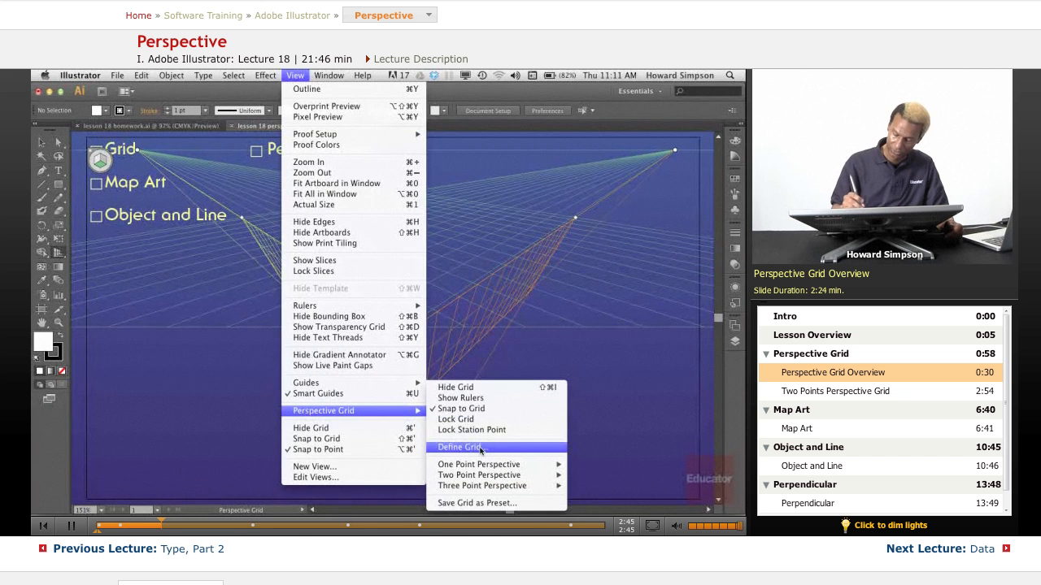
{"action": "left_click", "coordinate": [459, 447]}
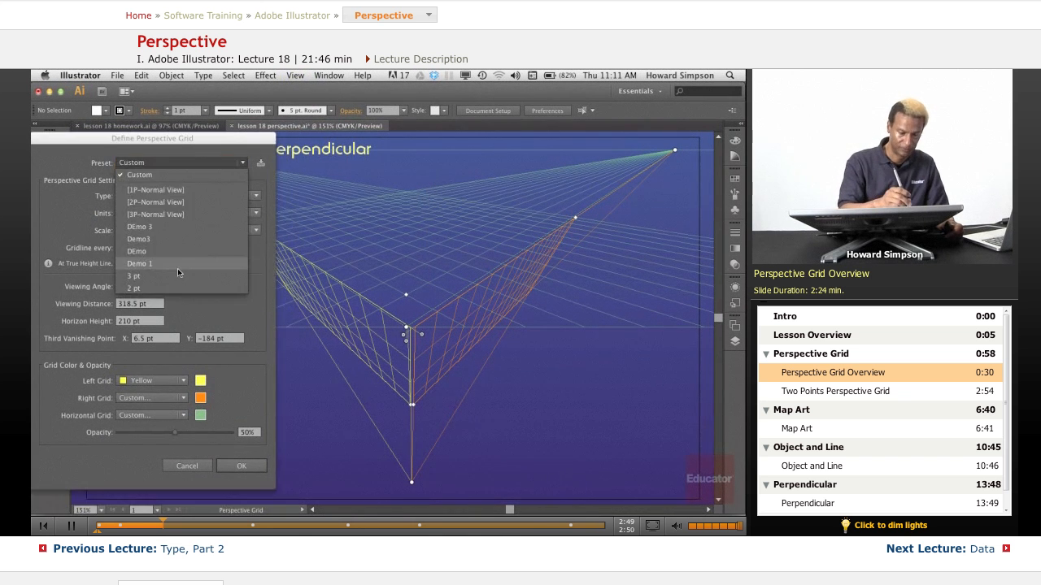
{"action": "left_click", "coordinate": [133, 288]}
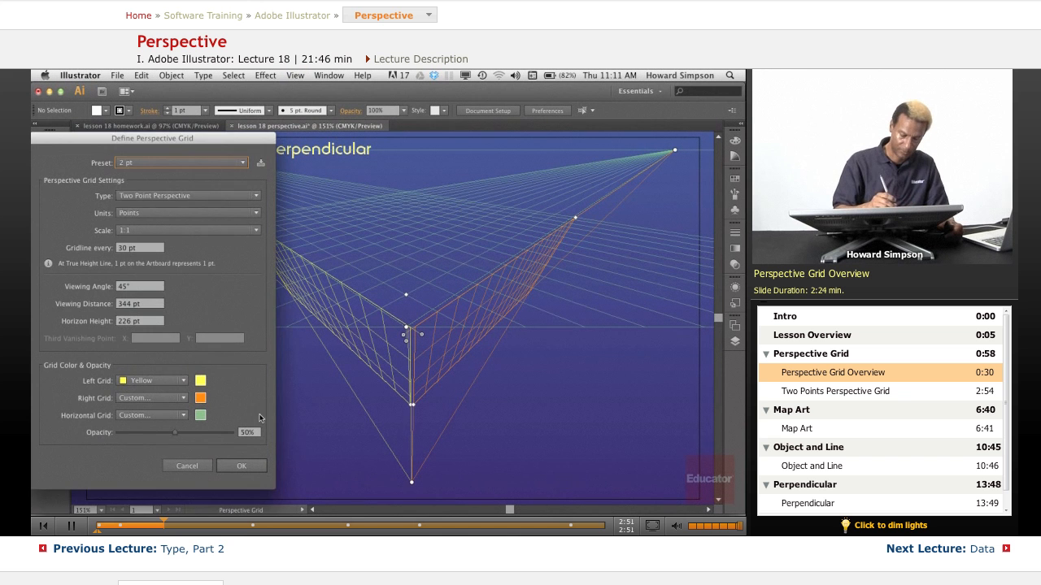
{"action": "left_click", "coordinate": [241, 466]}
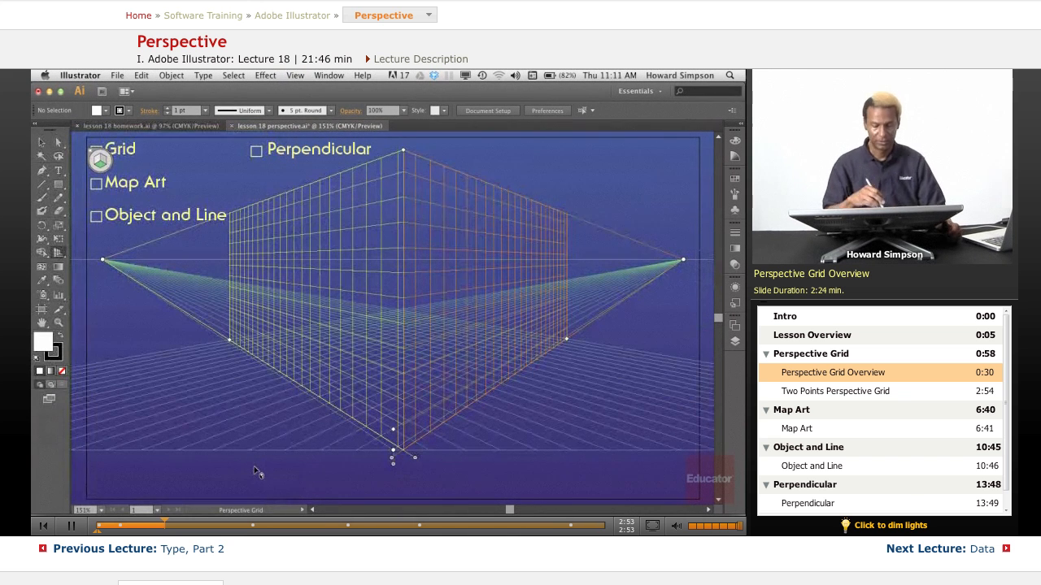
{"action": "left_click", "coordinate": [835, 391]}
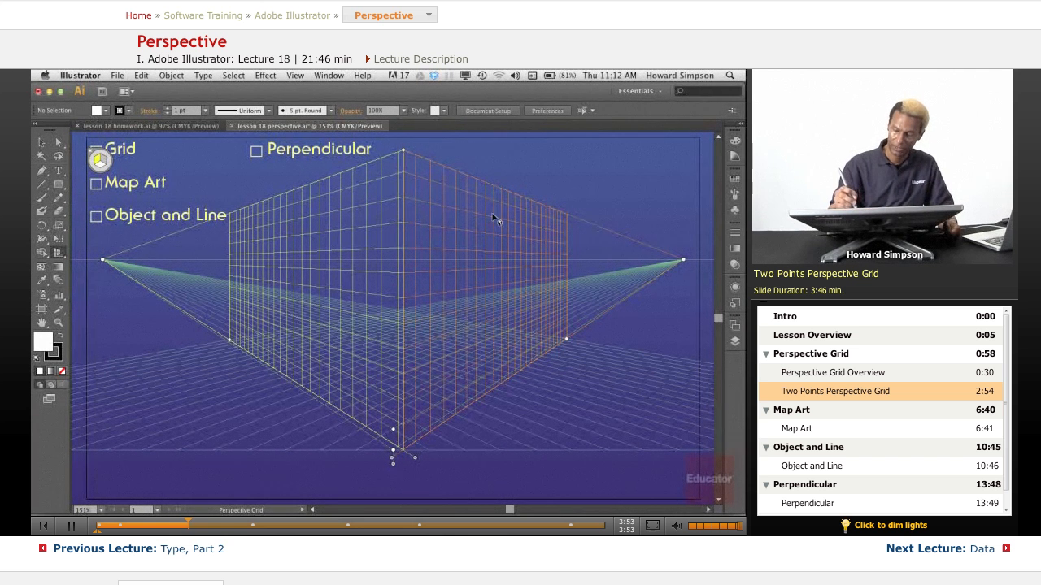
{"action": "mouse_move", "coordinate": [406, 360]}
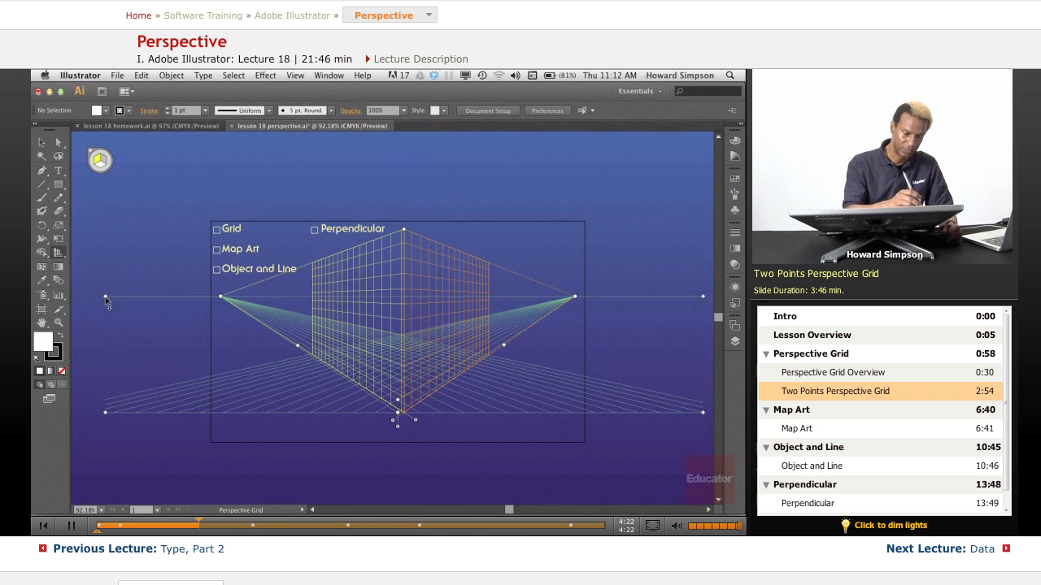
{"action": "left_click_drag", "start_coordinate": [106, 297], "coordinate": [104, 345]}
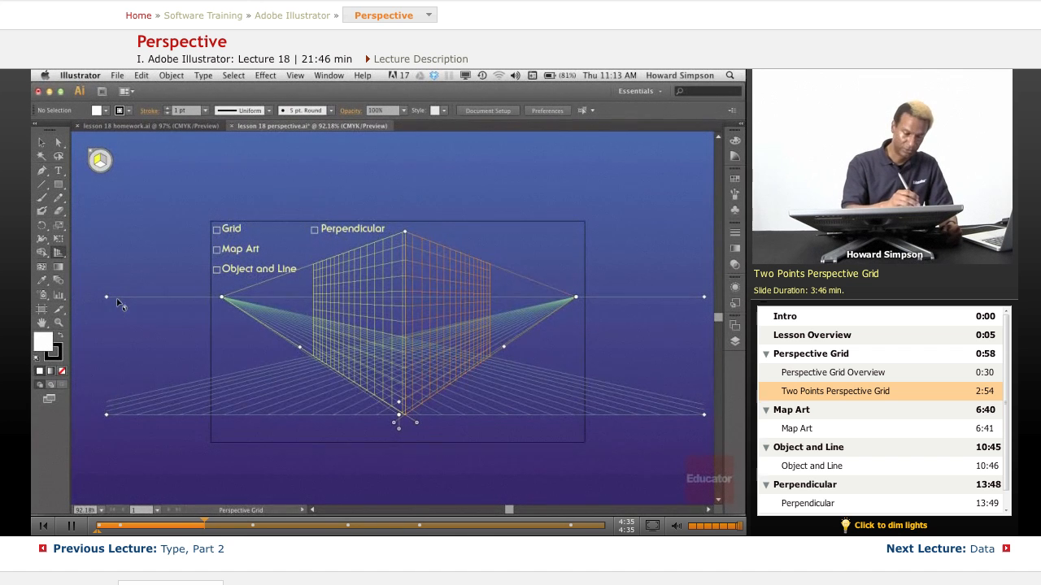
{"action": "mouse_move", "coordinate": [143, 312]}
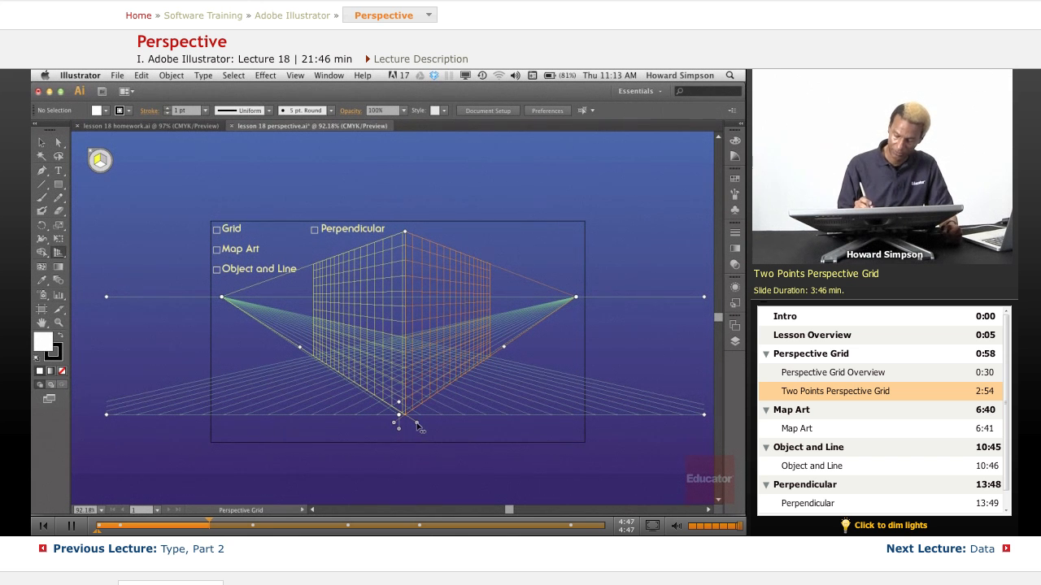
Step: Slide the left and right grid planes away from the shared corner
{"action": "left_click_drag", "start_coordinate": [399, 423], "coordinate": [326, 427]}
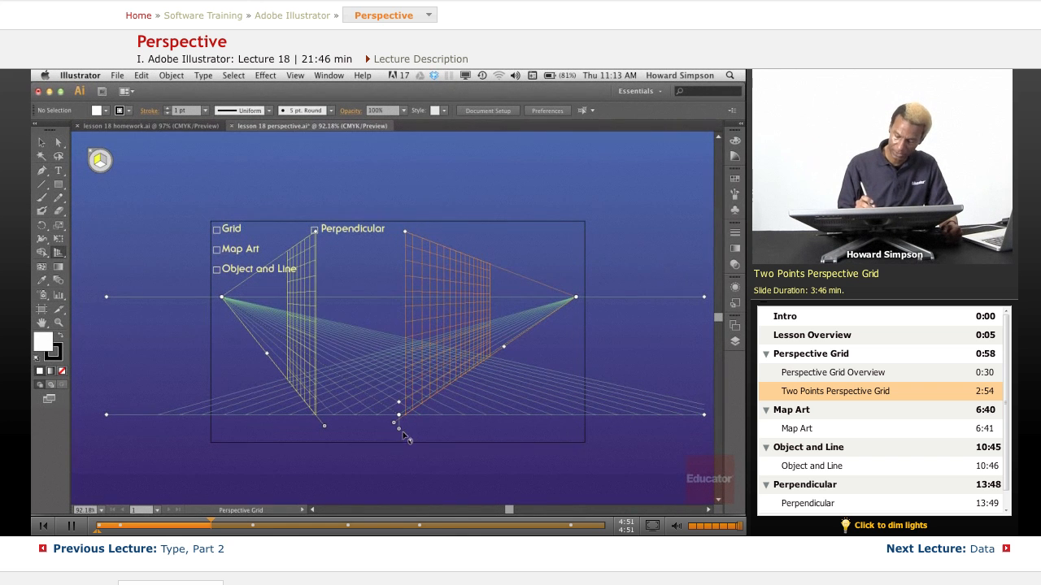
{"action": "left_click_drag", "start_coordinate": [398, 424], "coordinate": [431, 424]}
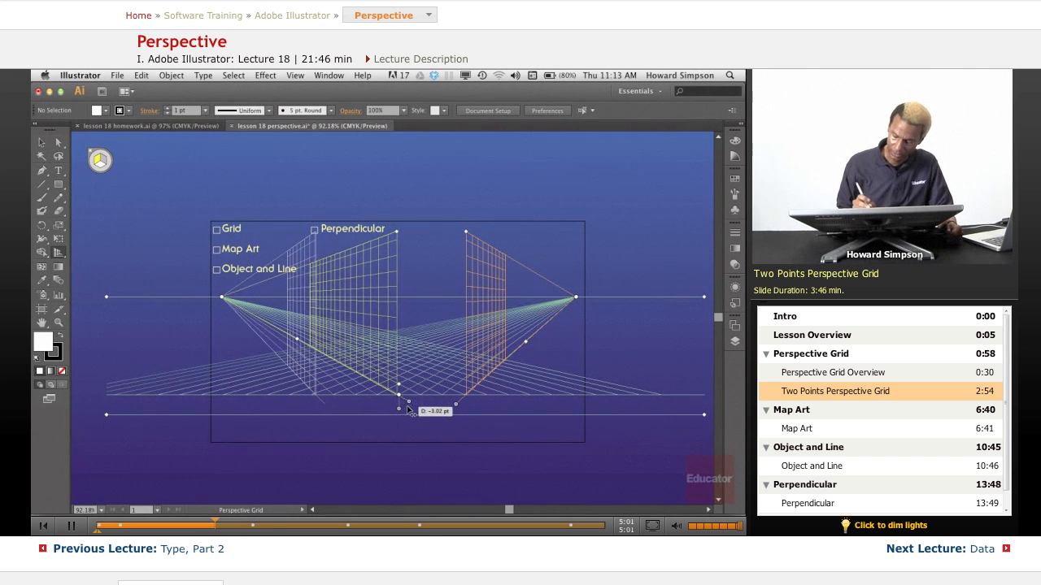
{"action": "left_click_drag", "start_coordinate": [398, 409], "coordinate": [406, 406]}
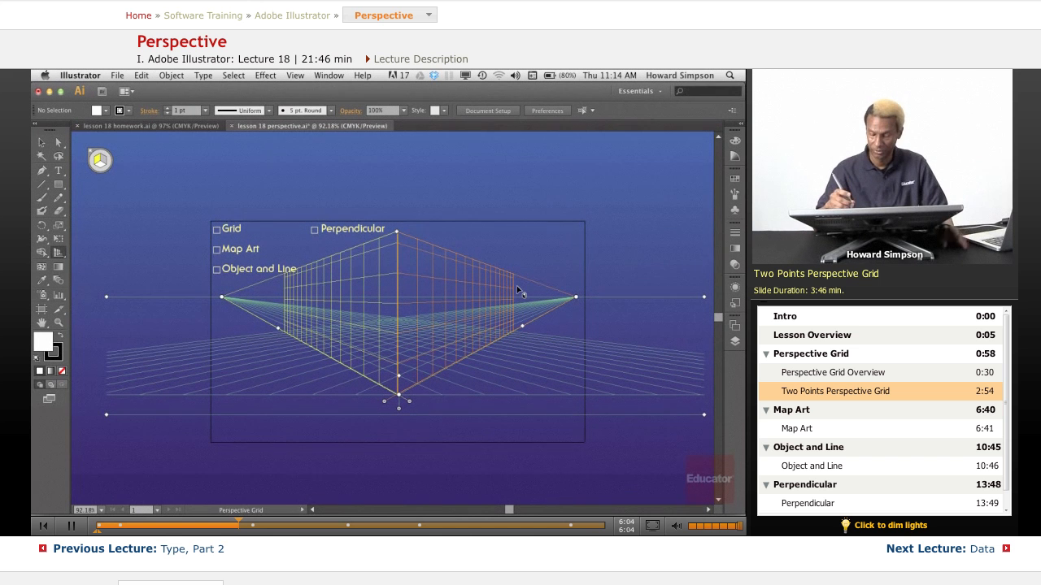
{"action": "mouse_move", "coordinate": [529, 319]}
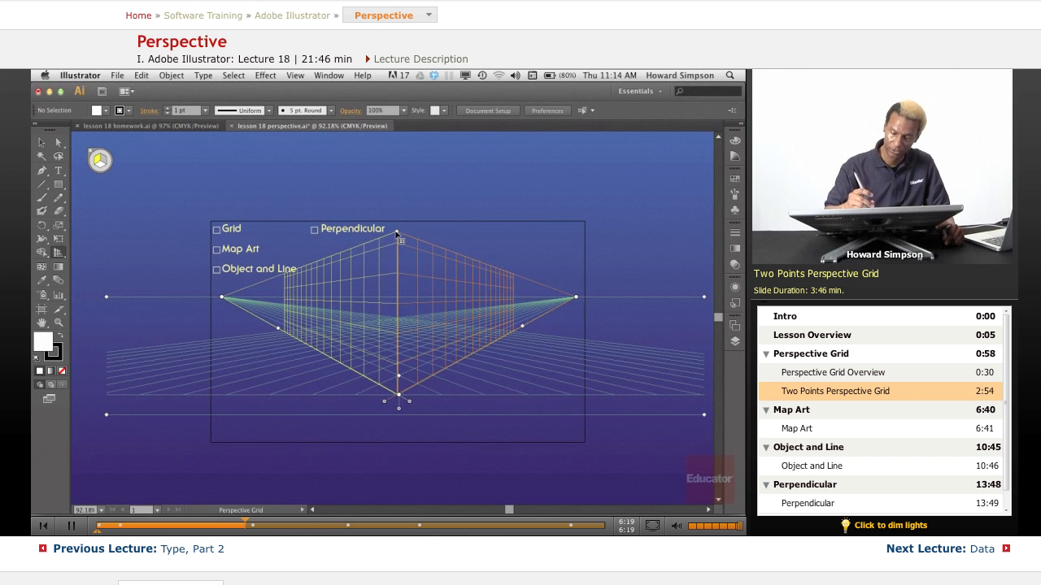
Step: Raise the vertical grid extent widget to make the vertical planes taller
{"action": "left_click_drag", "start_coordinate": [398, 236], "coordinate": [404, 189]}
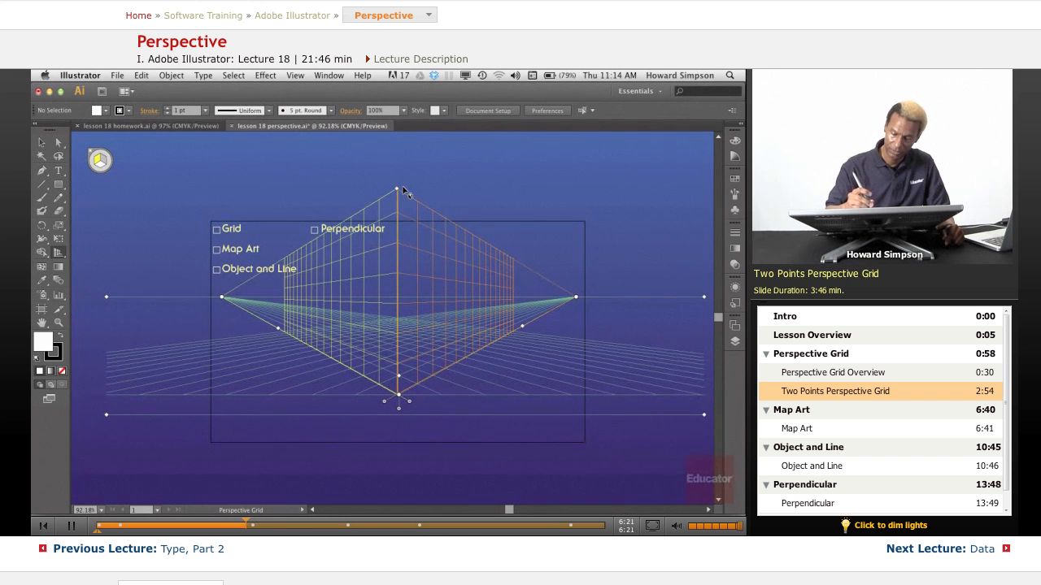